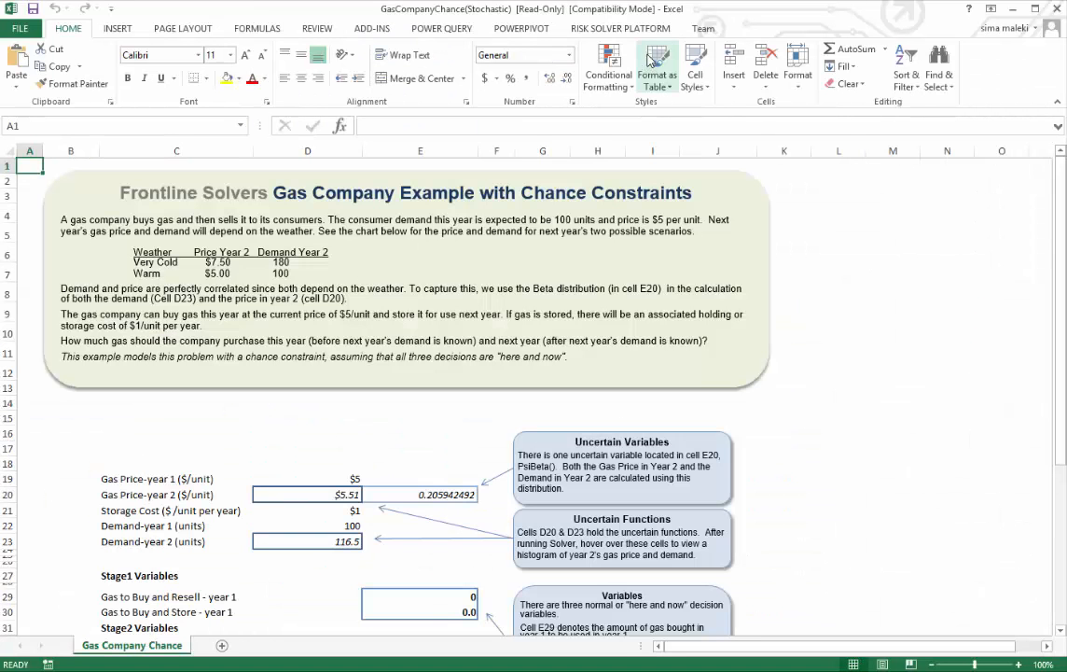
# Show the Risk Solver Platform model outline and inspect the VaR chance constraint's properties.
pyautogui.click(619, 27)
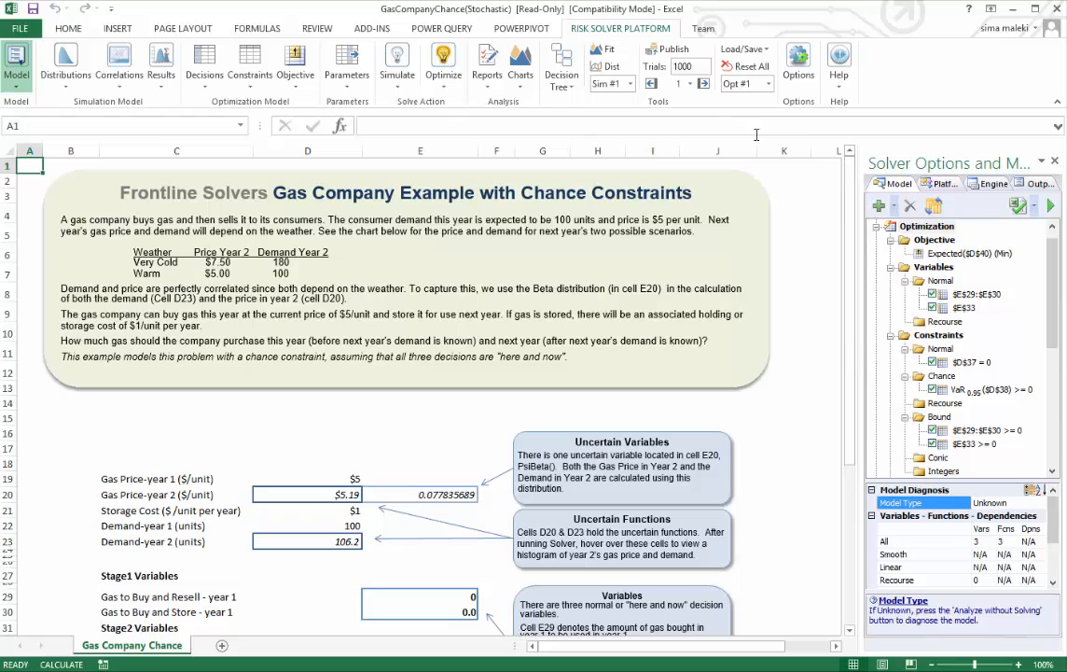
pyautogui.click(970, 390)
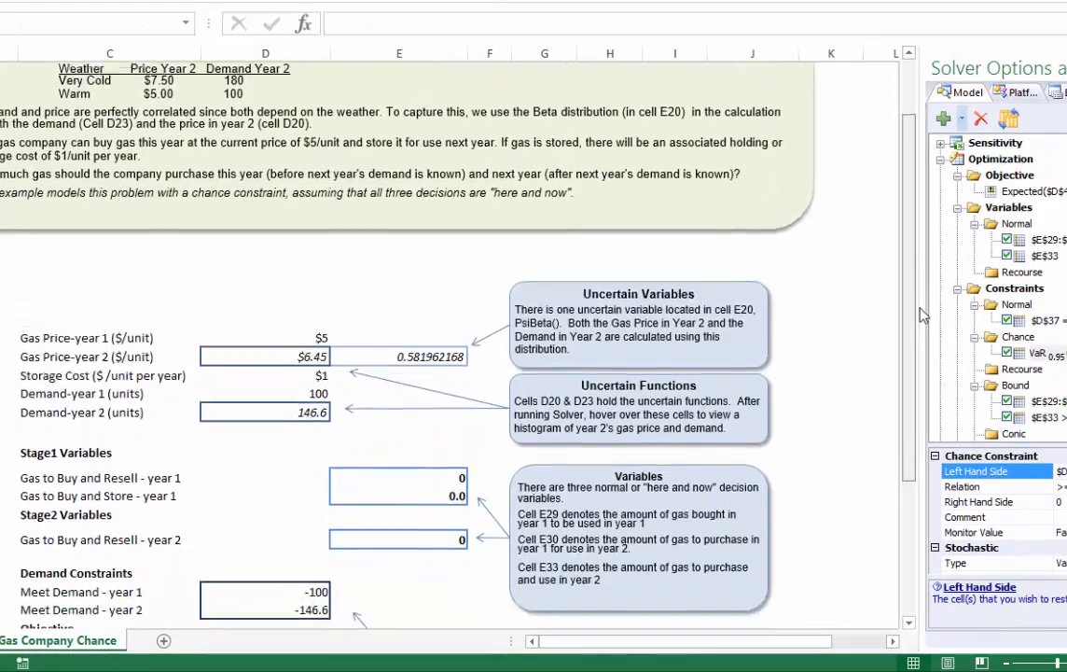
# Review the Simulation section's uncertain and statistic functions, including the expected-cost statistic.
pyautogui.scroll(-3)
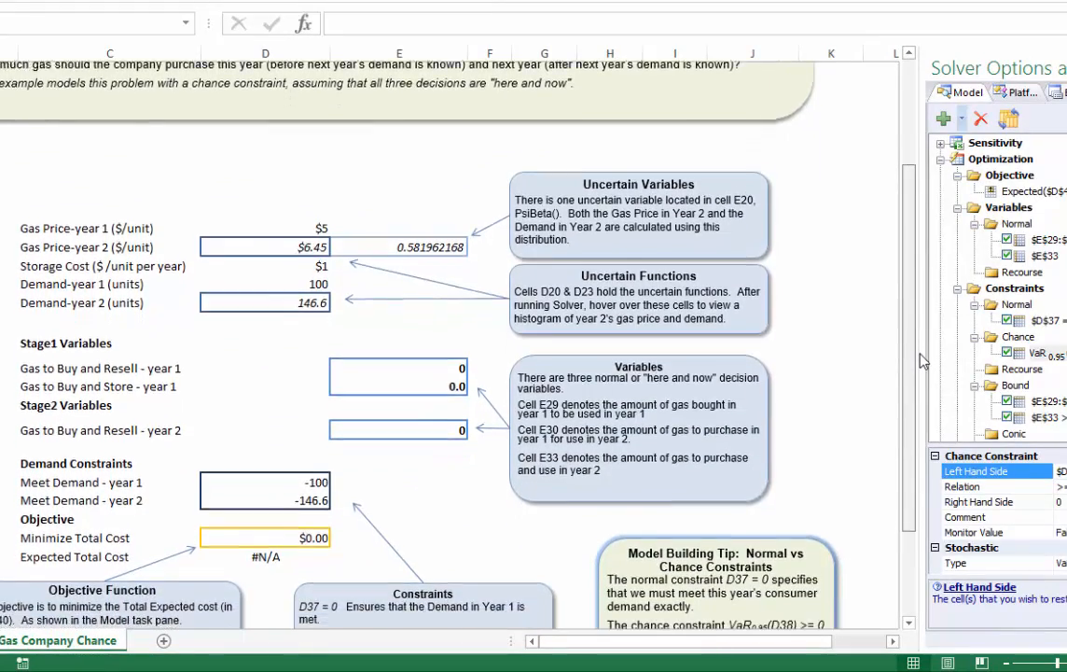
pyautogui.scroll(-3)
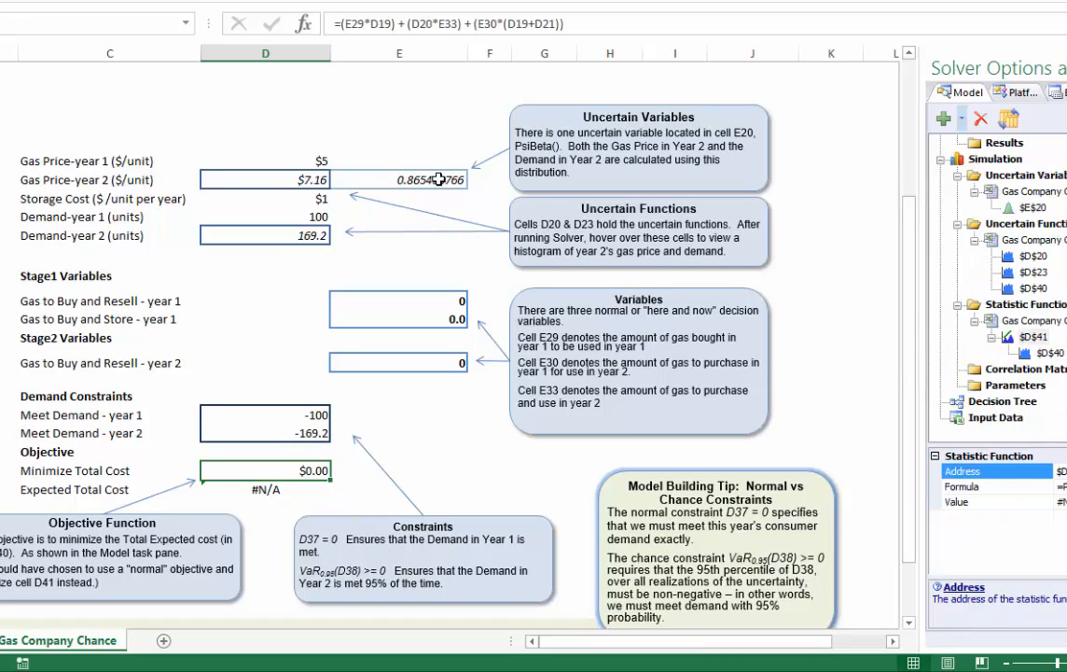
pyautogui.click(399, 179)
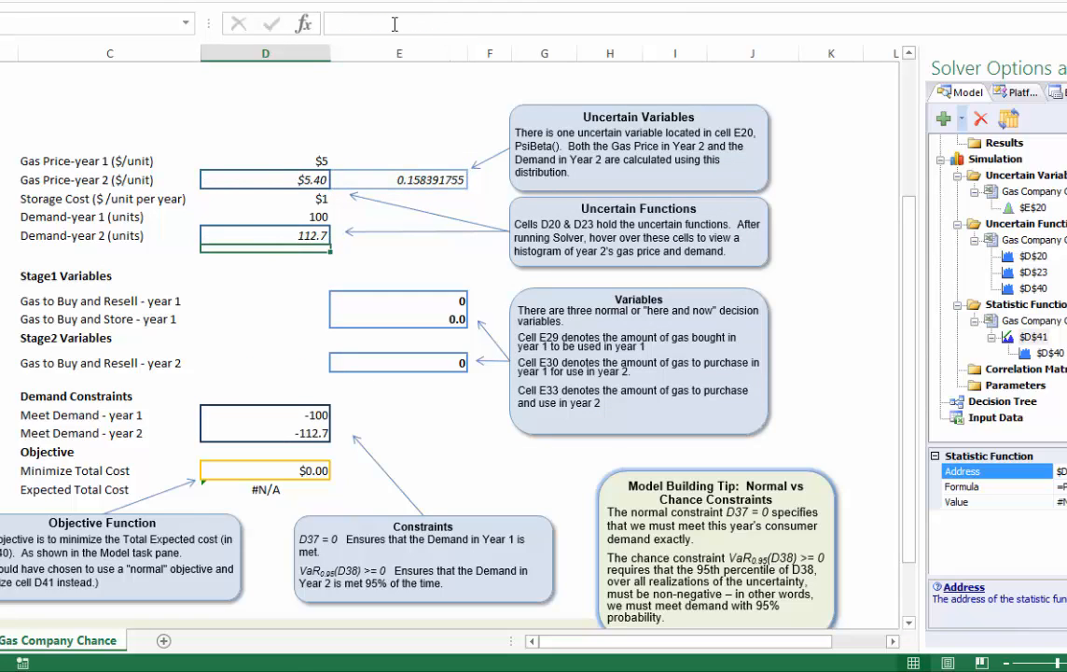
pyautogui.moveTo(393, 22)
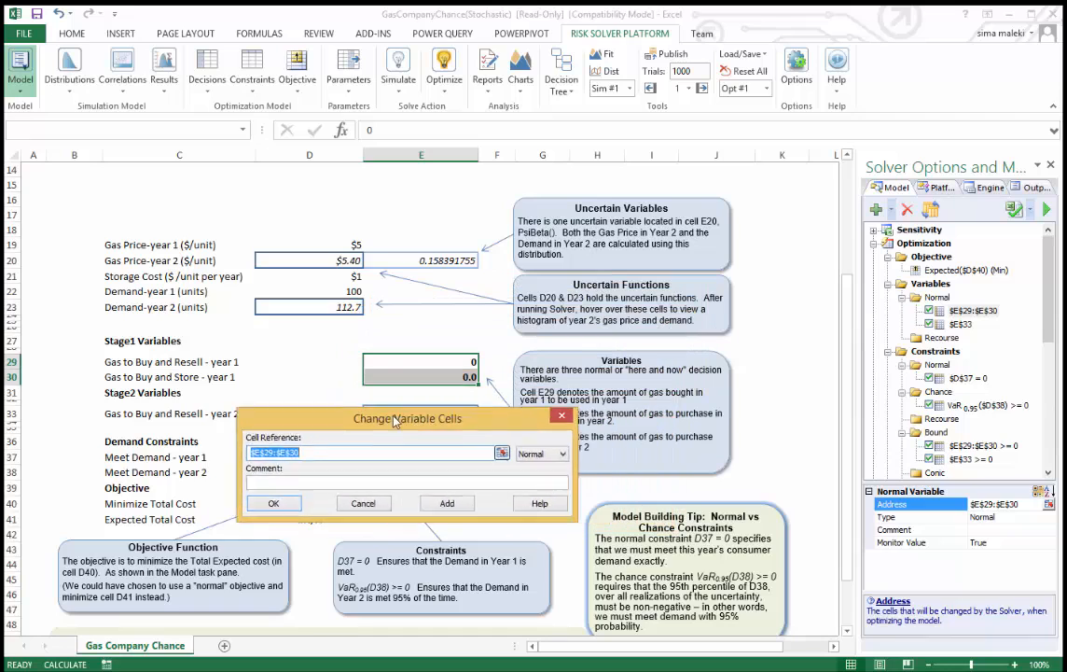
# Inspect the minimized Expected($D$40) objective and the VaR chance constraint's settings.
pyautogui.moveTo(407, 418); pyautogui.dragTo(365, 410)
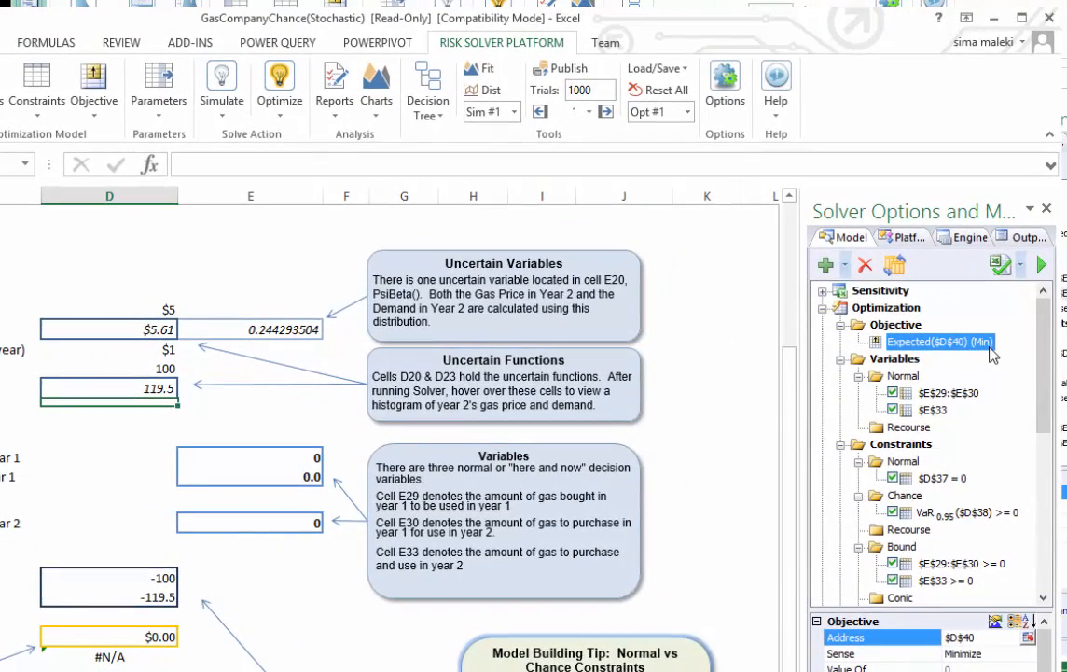
pyautogui.doubleClick(940, 340)
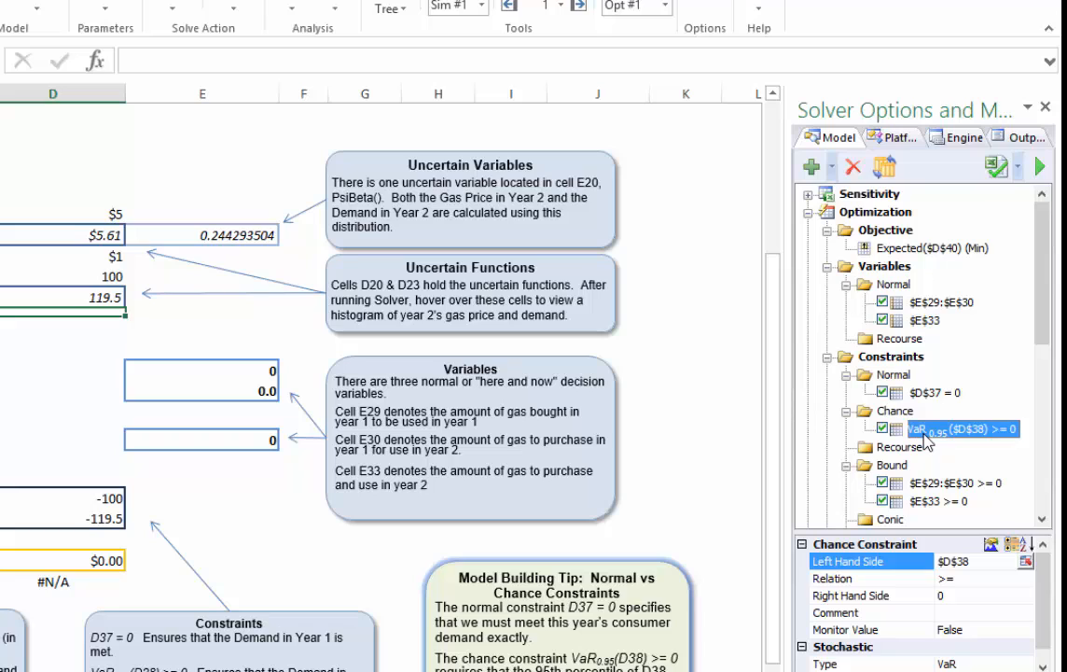
pyautogui.click(933, 247)
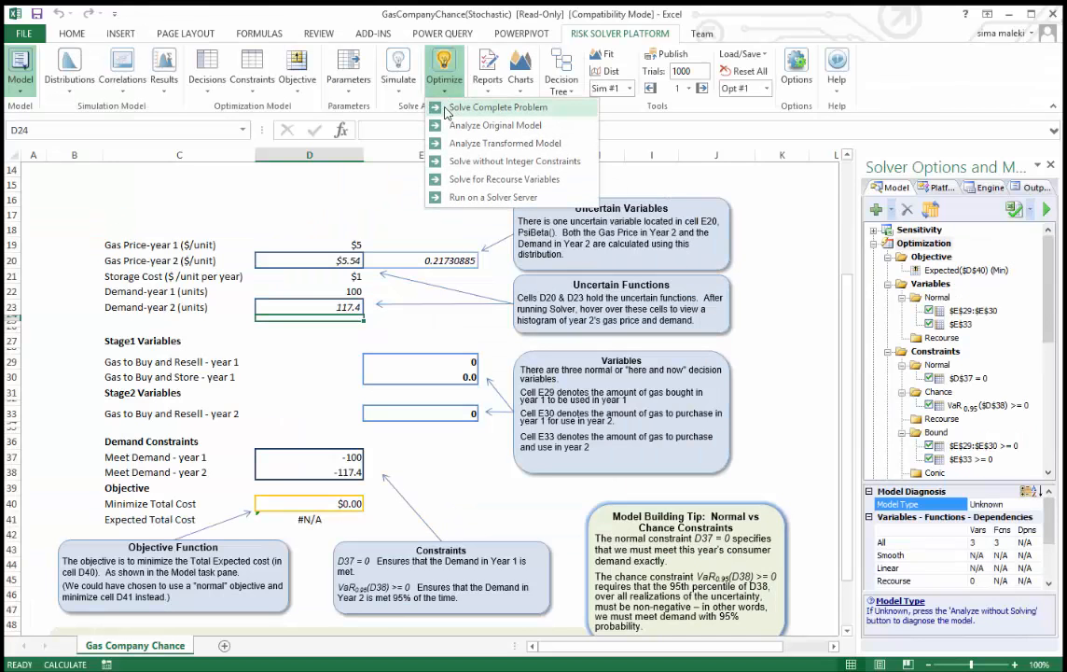
# Solve the complete problem through Guided Mode, reaching a minimum expected total cost of $1,423.95.
pyautogui.click(500, 106)
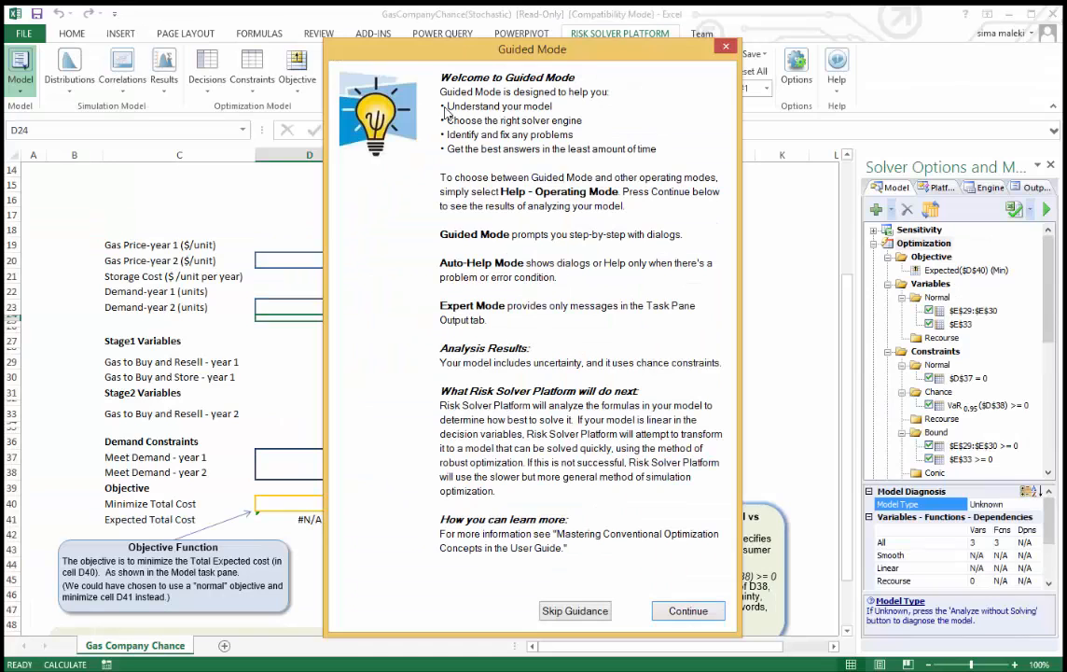
pyautogui.click(687, 610)
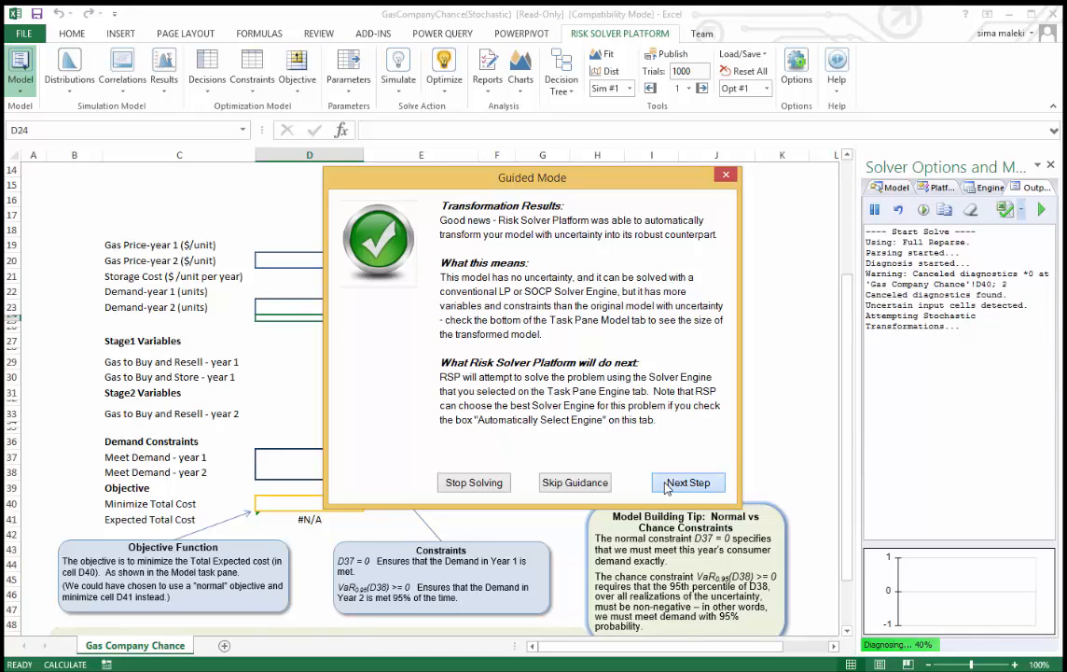
pyautogui.click(686, 481)
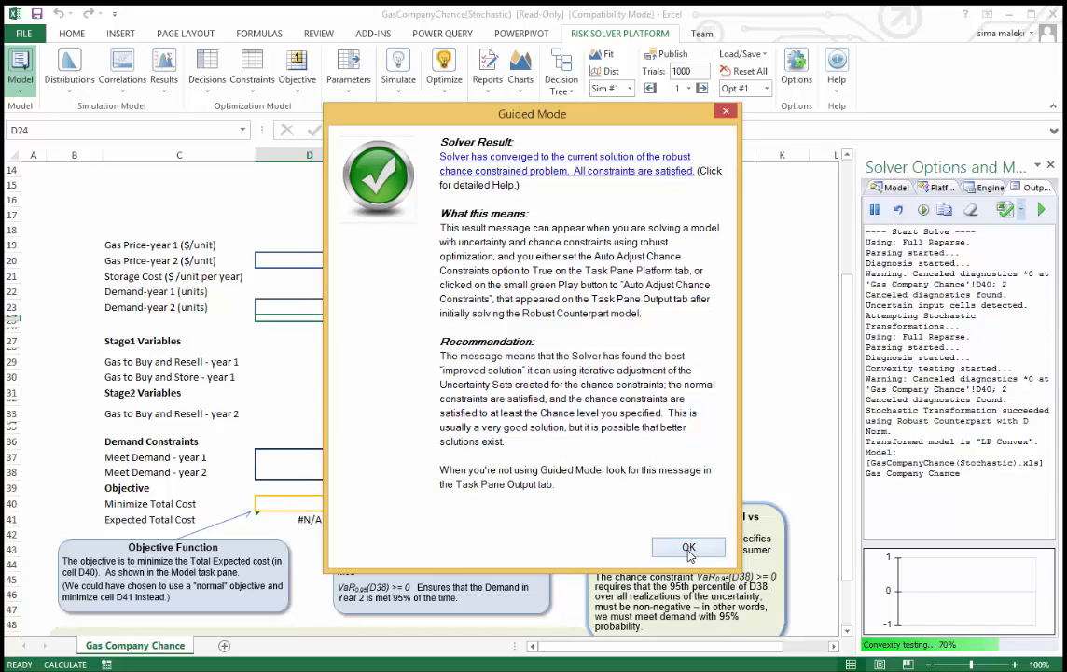
pyautogui.click(689, 547)
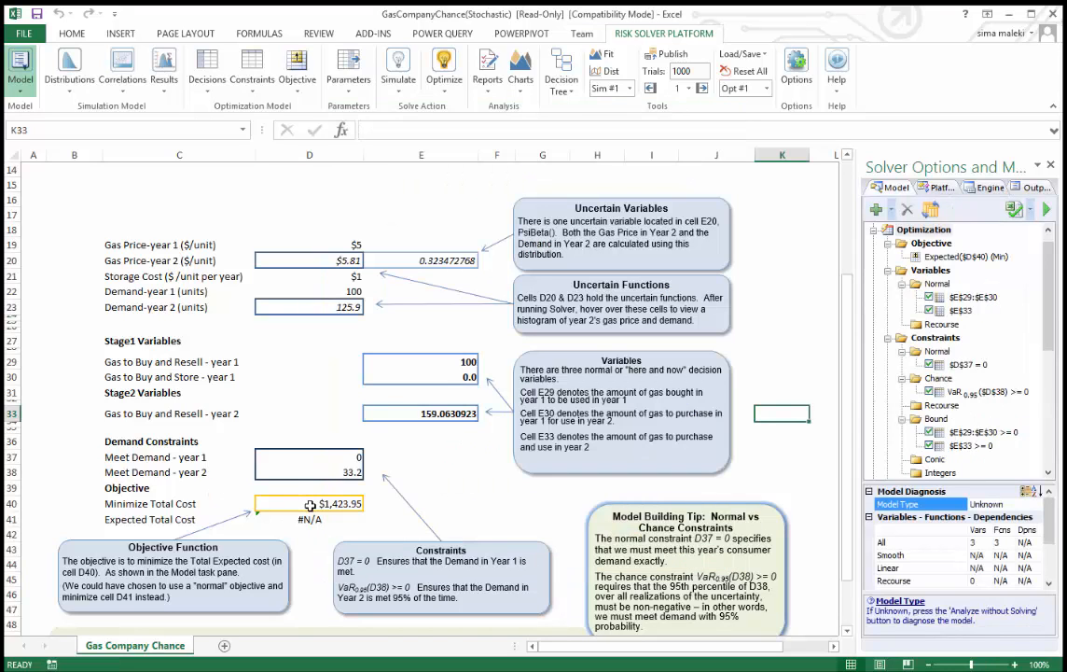
# View the total cost (D40) distribution histogram, then move to the year-2 demand constraint D38.
pyautogui.click(310, 504)
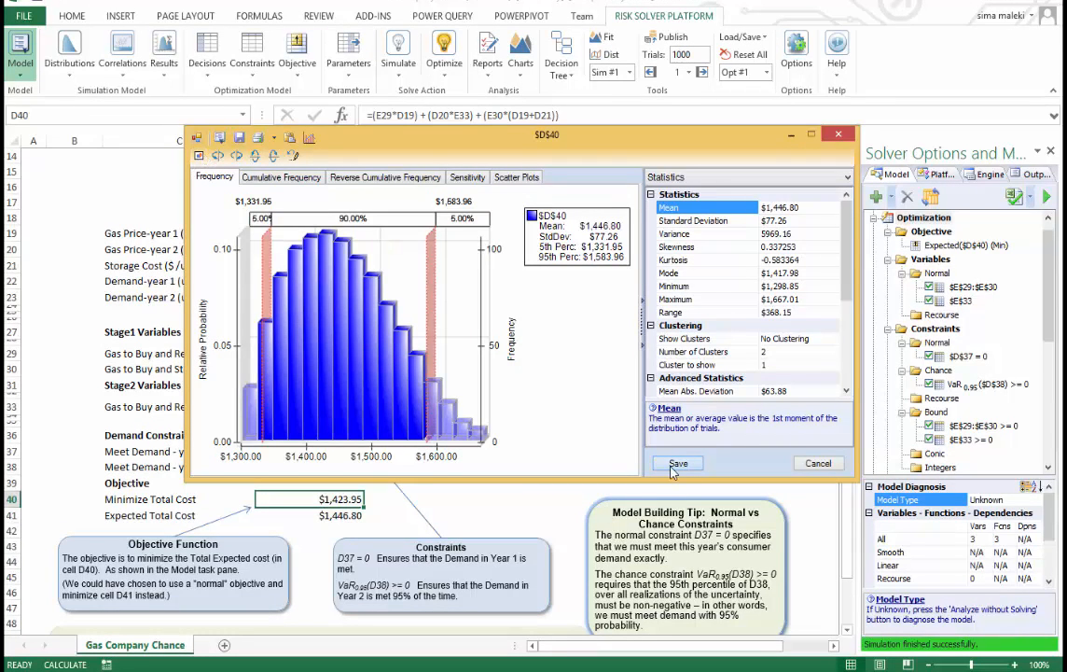
pyautogui.click(679, 463)
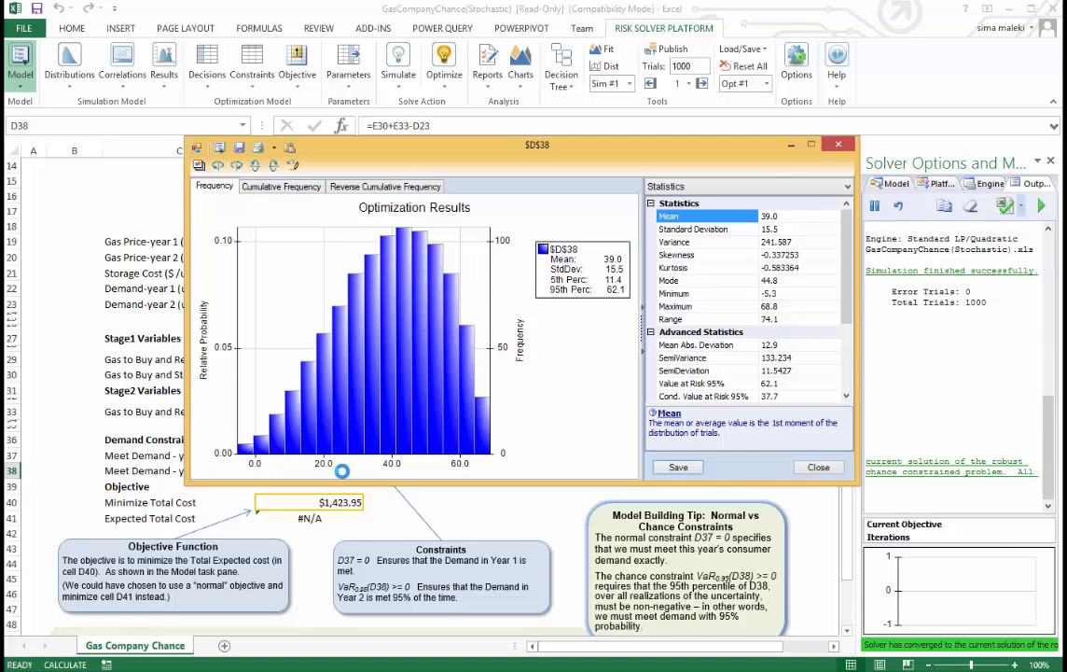
# Close the demand constraint histogram before loading GasCompanyRecourse.xls.
pyautogui.click(817, 466)
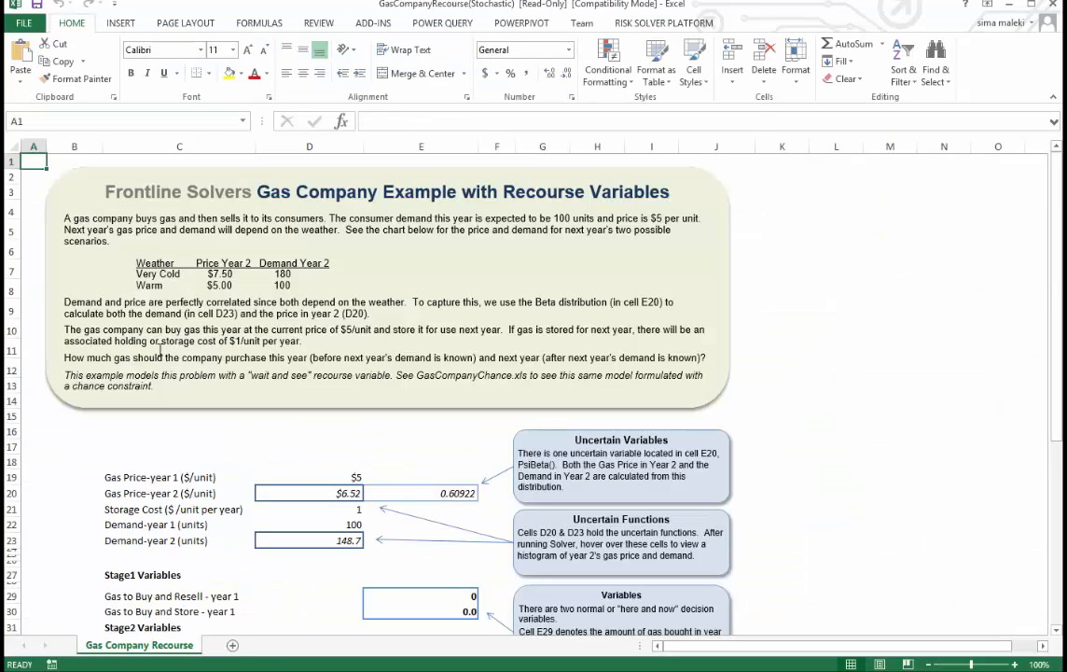
# Show the recourse model outline, inspect recourse variable $E$33, and start the Optimize solve.
pyautogui.click(664, 23)
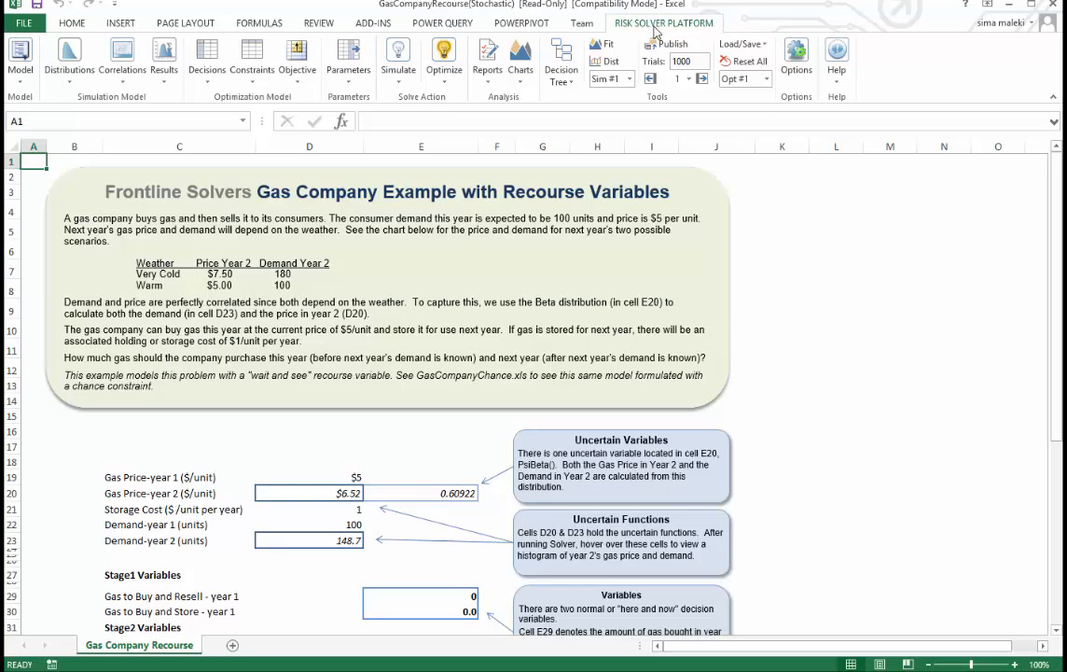
pyautogui.click(19, 58)
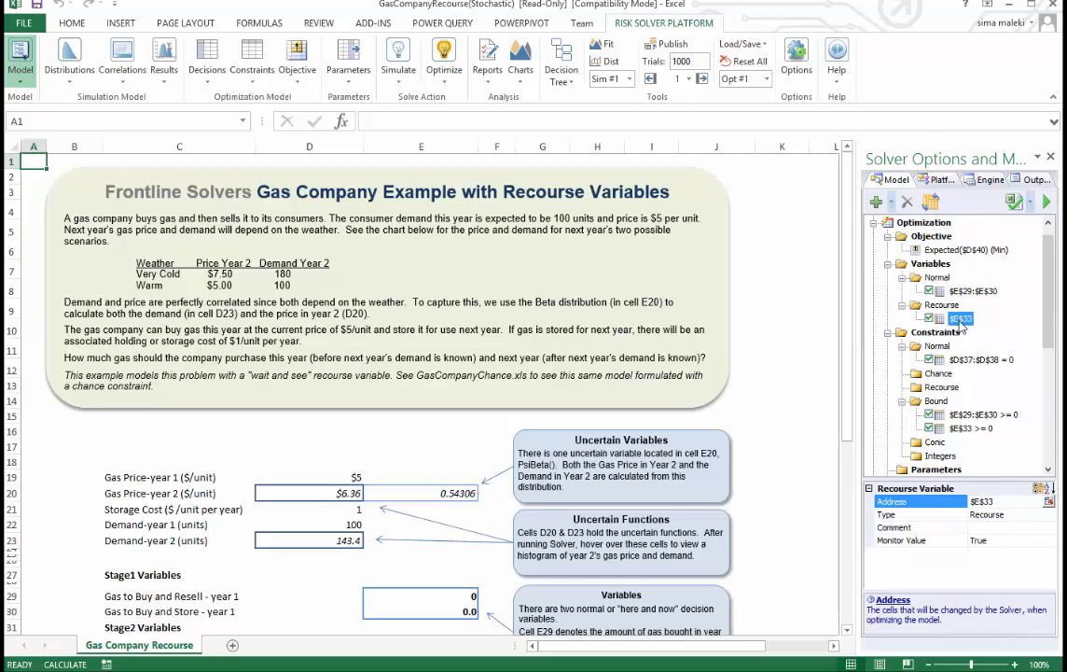
pyautogui.doubleClick(959, 317)
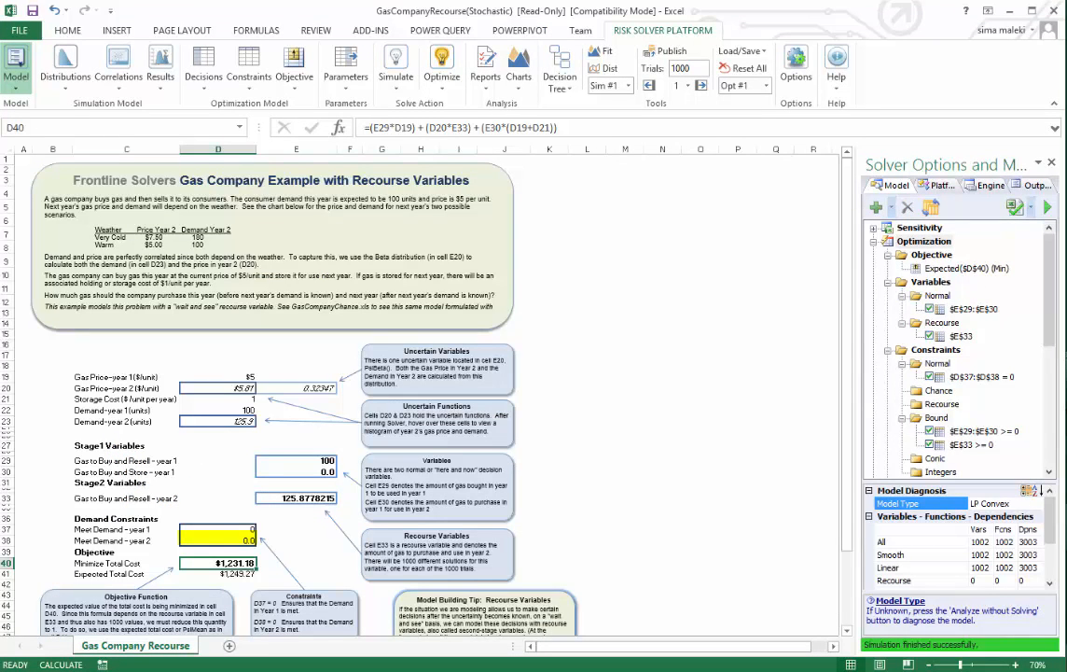
pyautogui.click(966, 377)
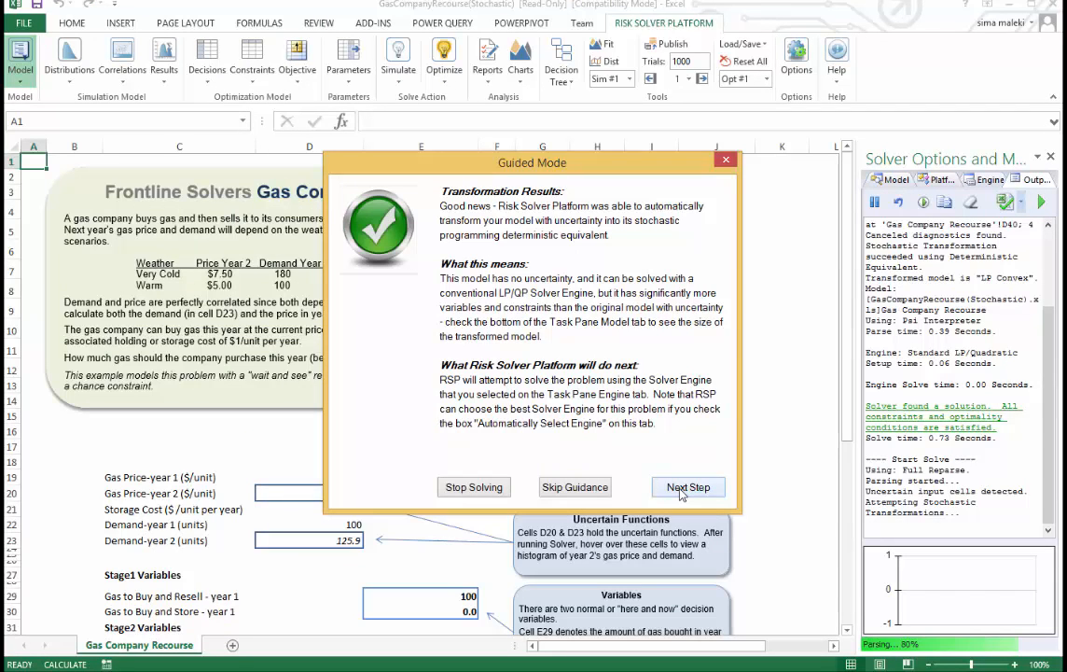
# Finish Guided Mode solving and run a fresh simulation for D40's total cost distribution, averaging $1,249.27.
pyautogui.click(686, 485)
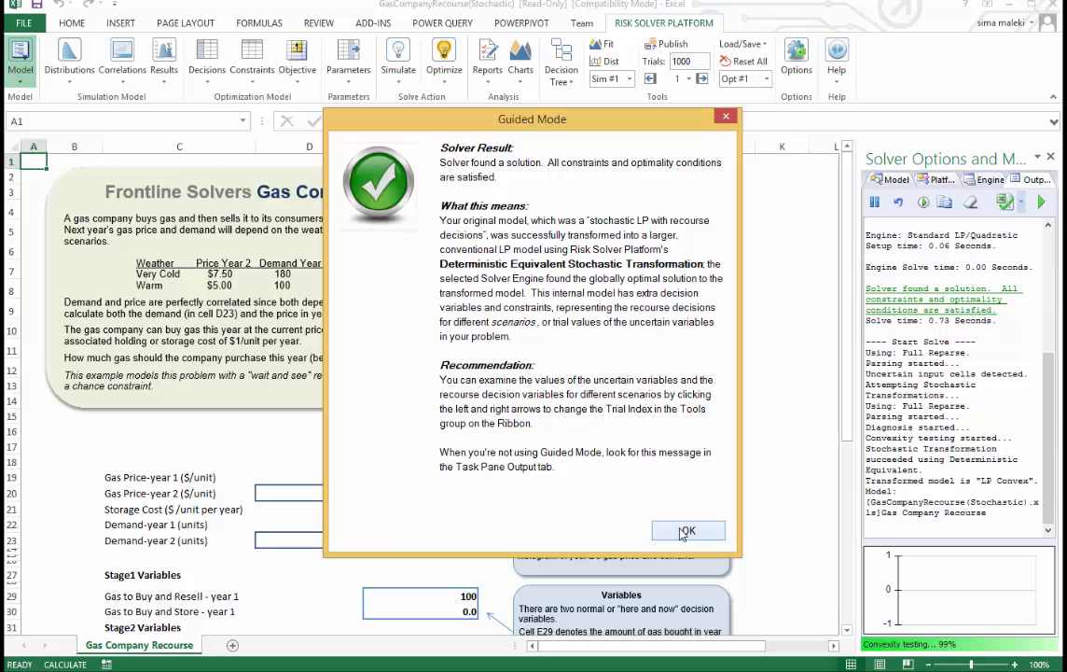
pyautogui.click(687, 530)
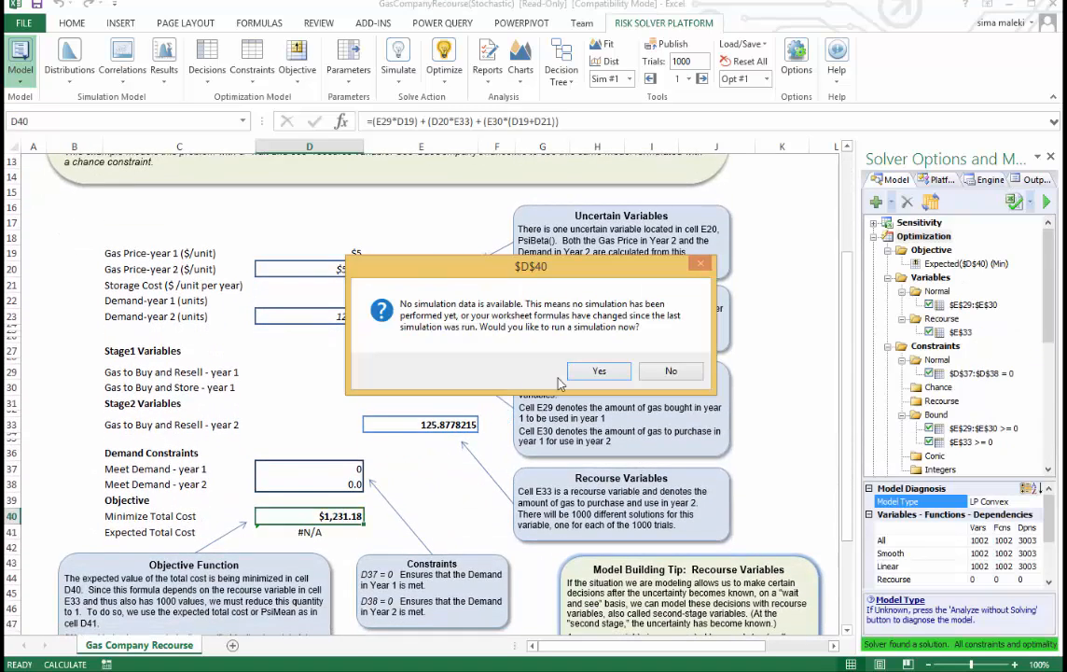
pyautogui.click(599, 369)
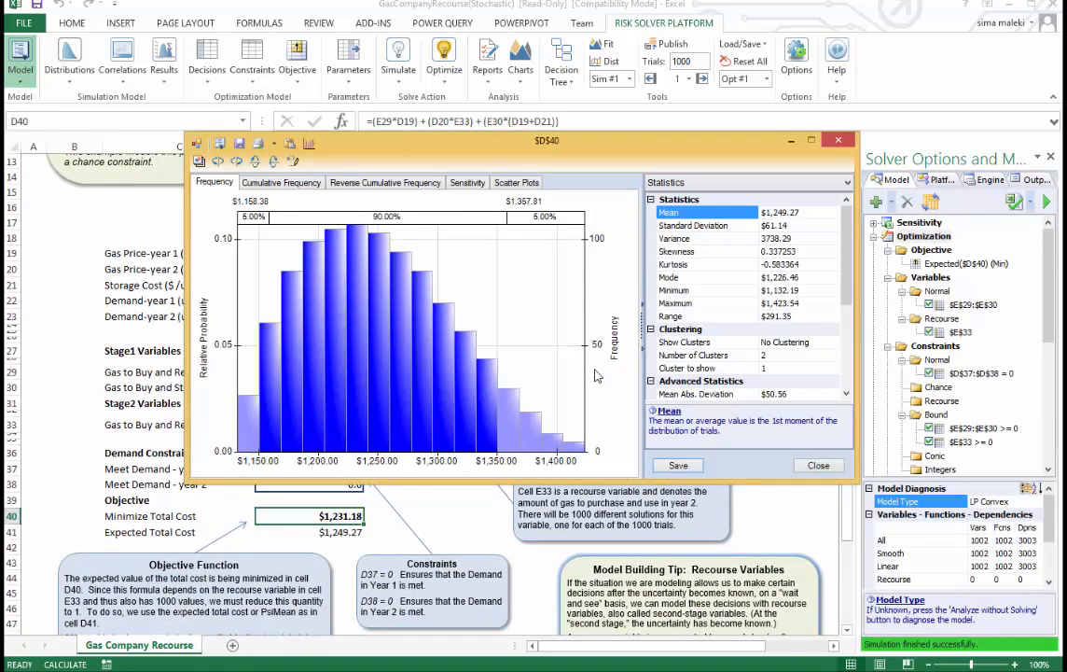